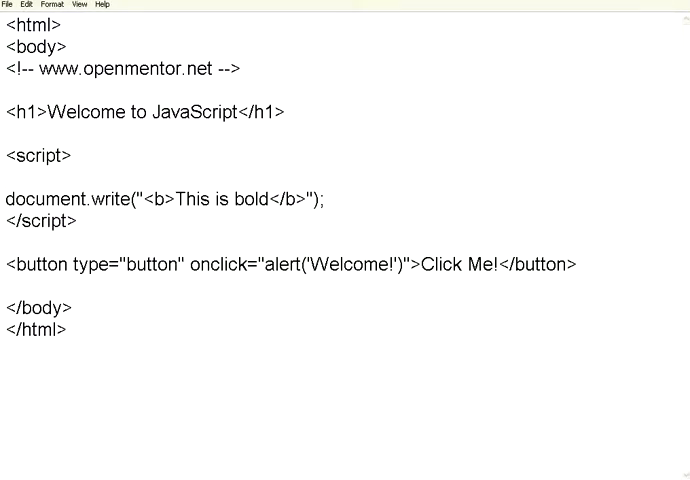
- Add a '// this is a comment' line above document.write and start a /* multi-line comment below it
type("// this is a co")
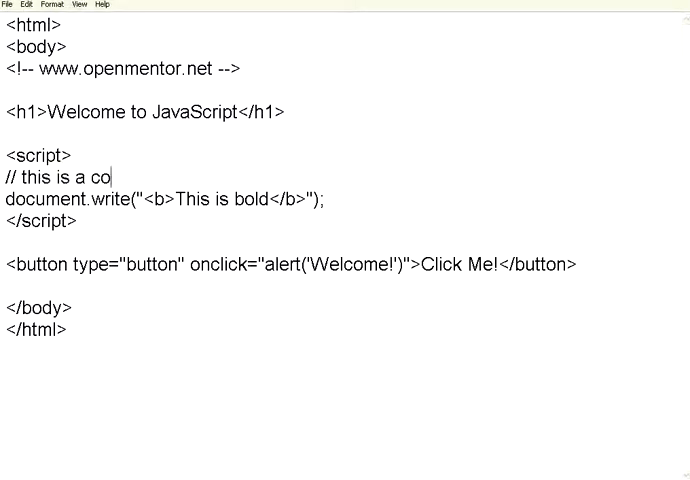
type("mment")
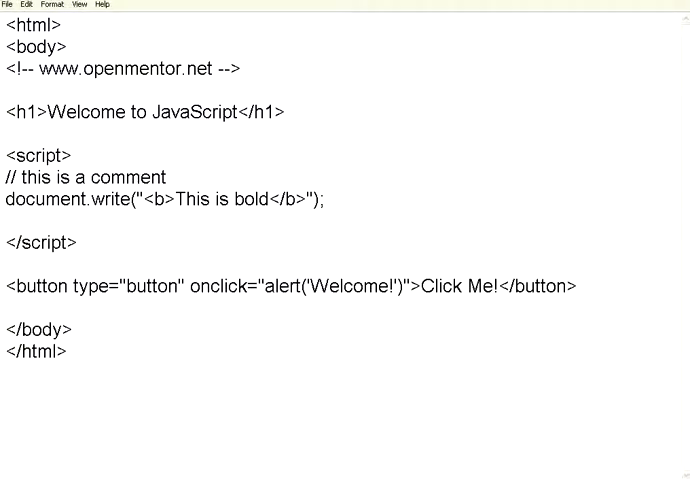
type("/")
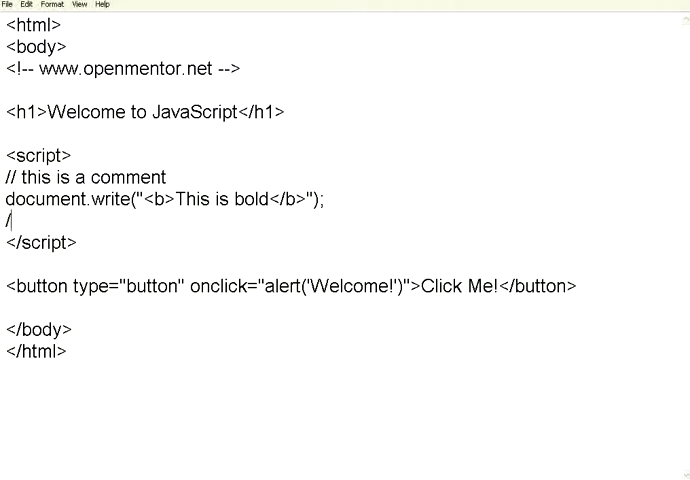
type("*")
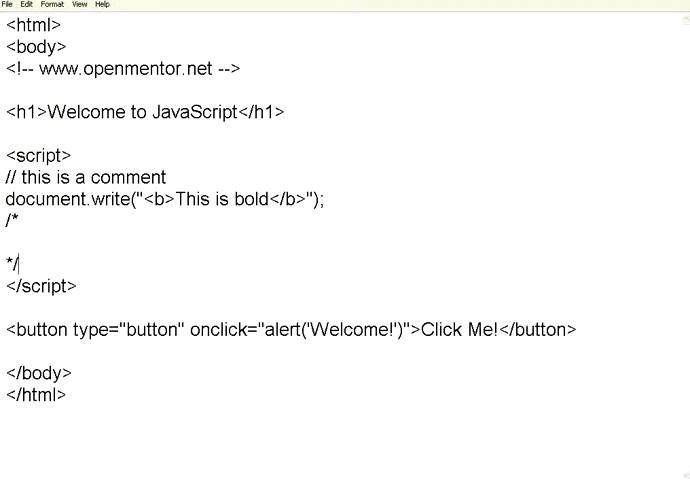
type("Thi")
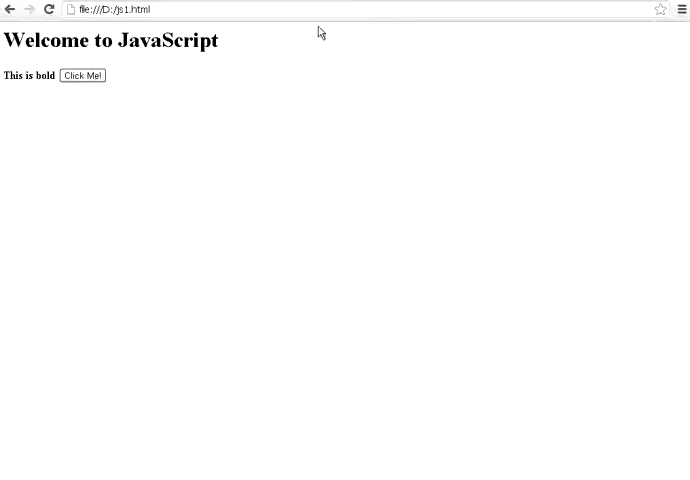
mouse_move(2, 98)
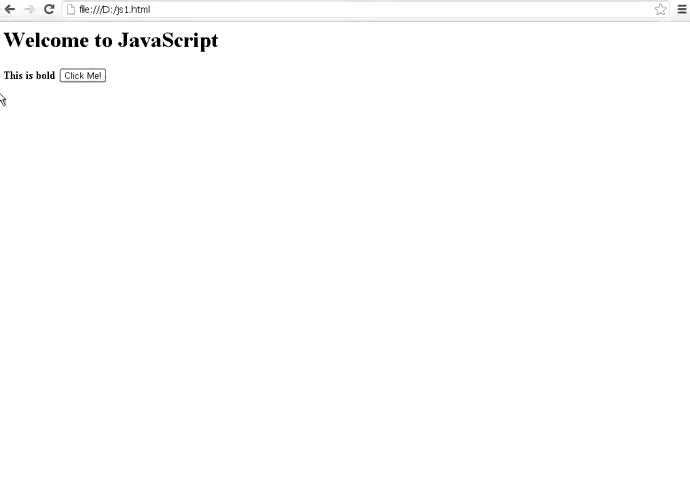
mouse_move(250, 396)
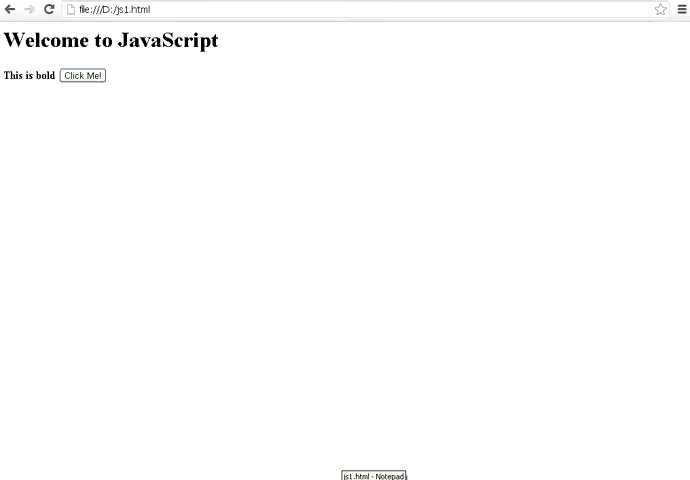
- Reload Ex1.html in Chrome to show the Welcome to JavaScript heading and Click Me! button
left_click(372, 474)
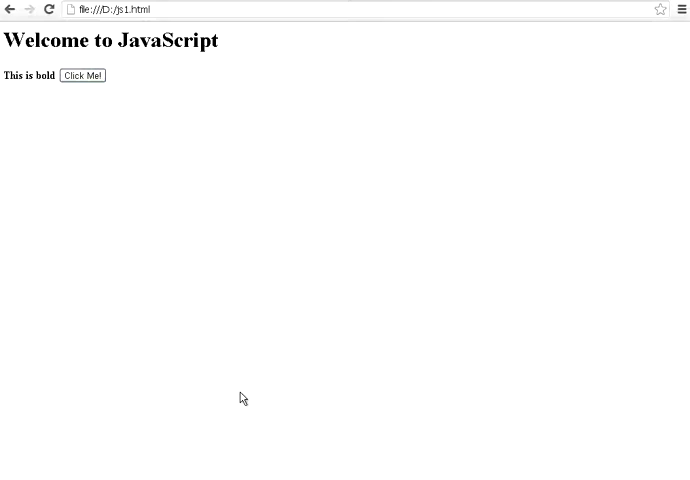
left_click(84, 76)
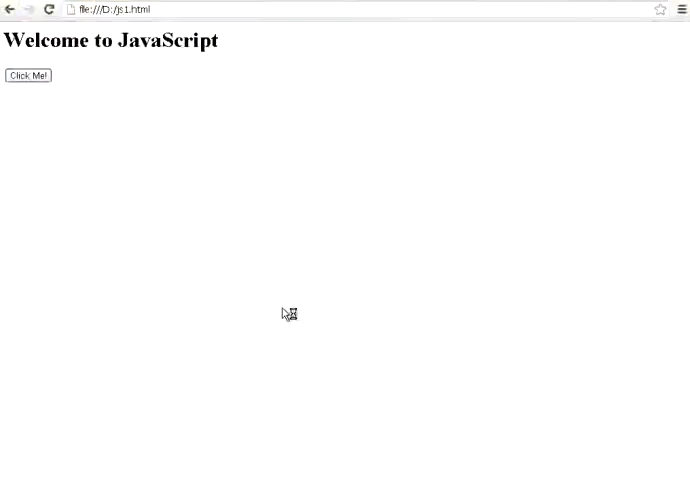
left_click(28, 76)
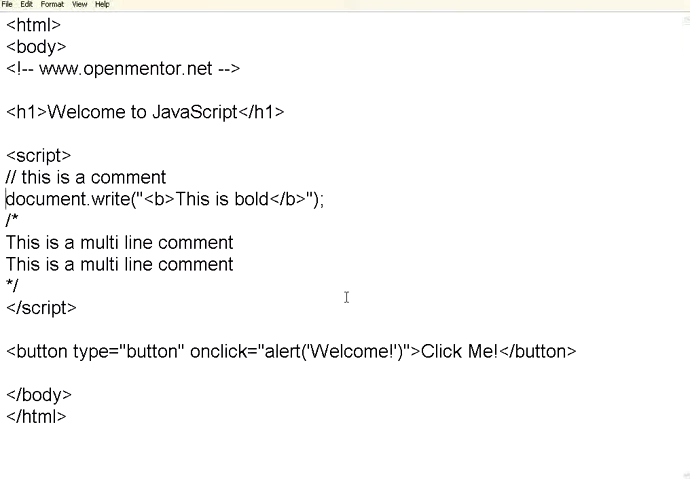
mouse_move(424, 380)
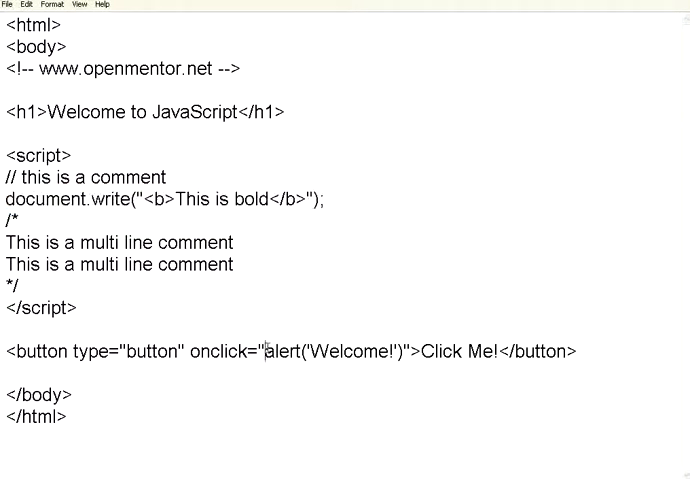
left_click_drag(268, 352, 408, 352)
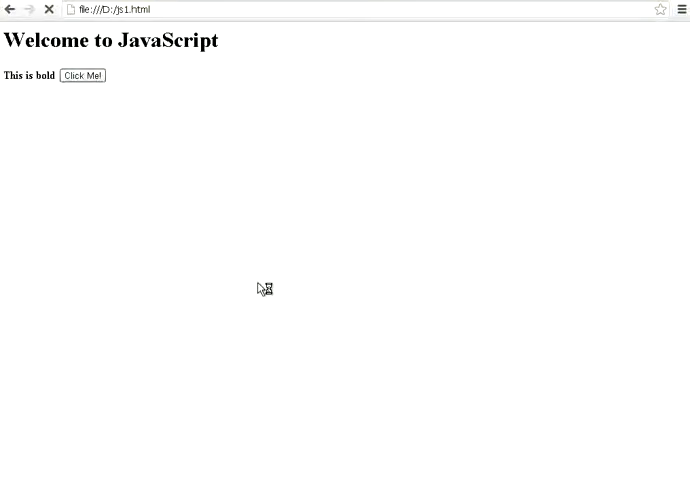
left_click(82, 76)
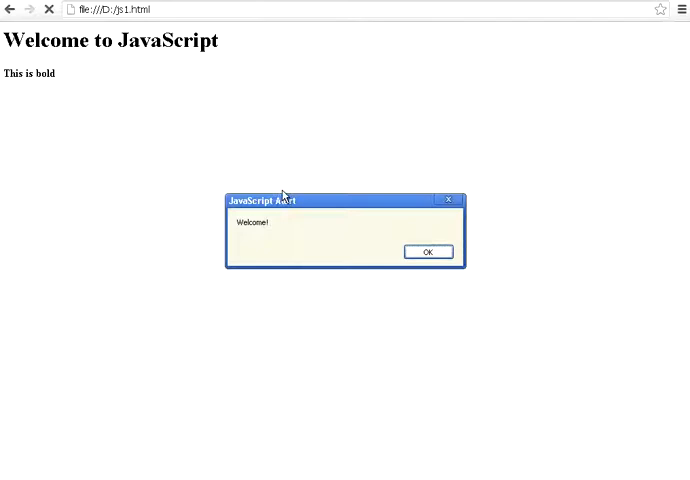
mouse_move(412, 252)
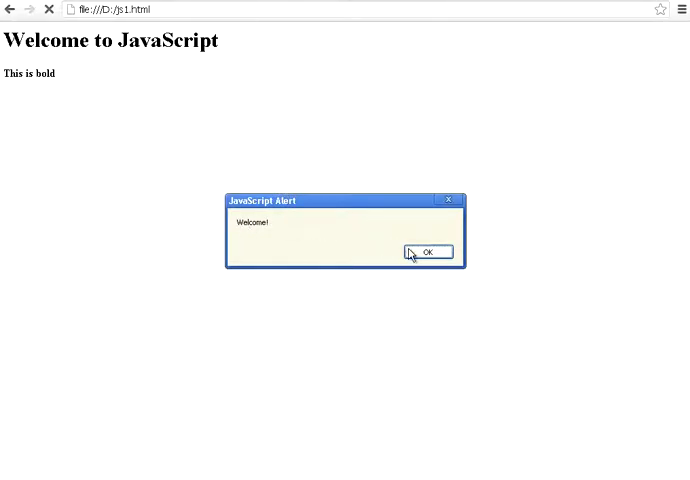
left_click(428, 252)
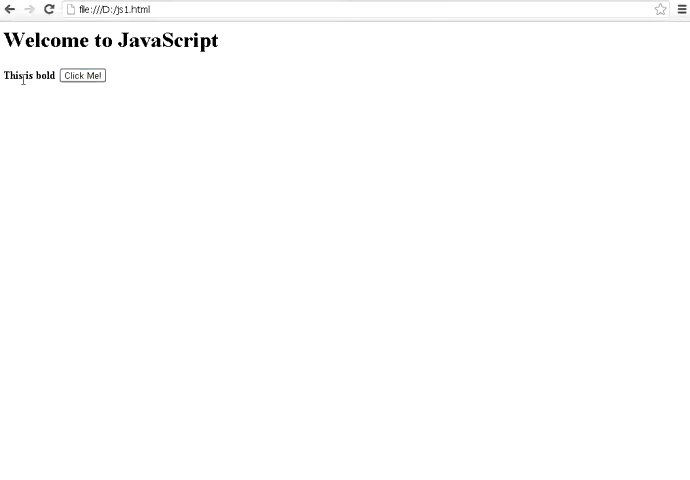
left_click(84, 76)
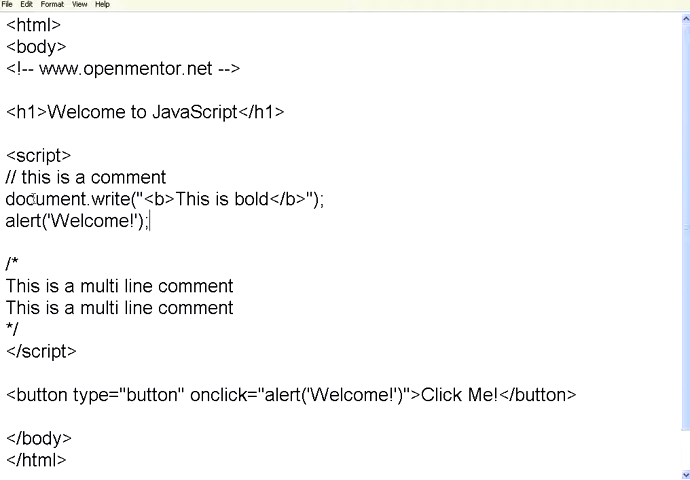
- Copy the document.write statement and start a new line after the alert('Welcome!') call
left_click_drag(10, 200, 278, 200)
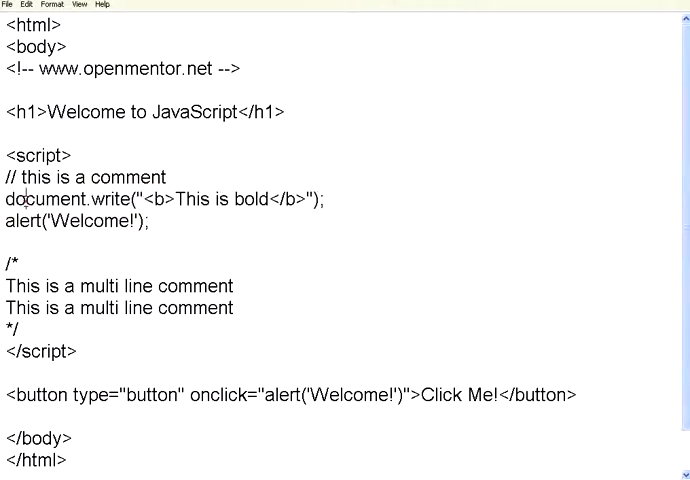
left_click_drag(32, 200, 170, 200)
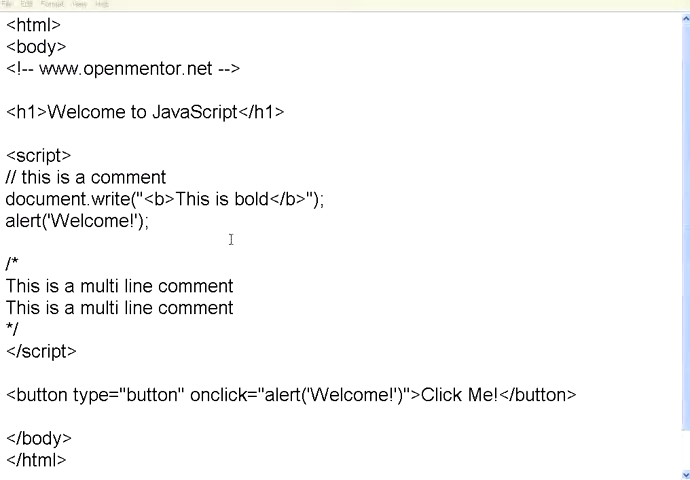
mouse_move(176, 230)
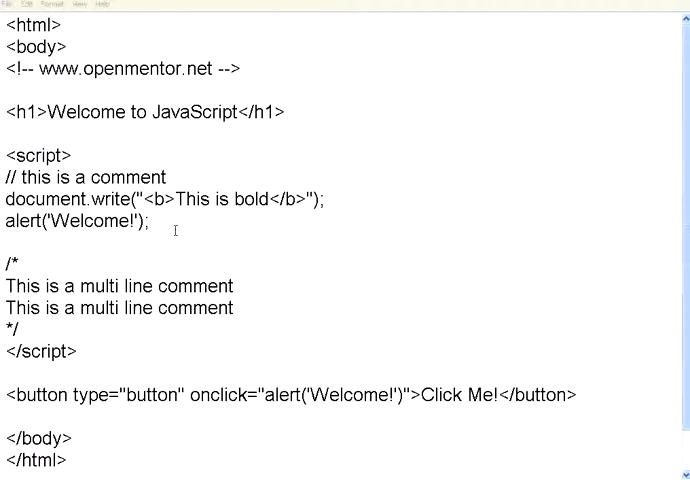
left_click(148, 220)
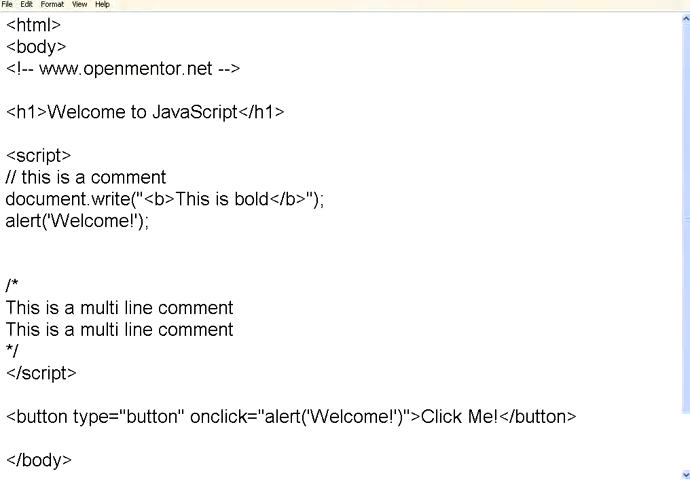
mouse_move(172, 222)
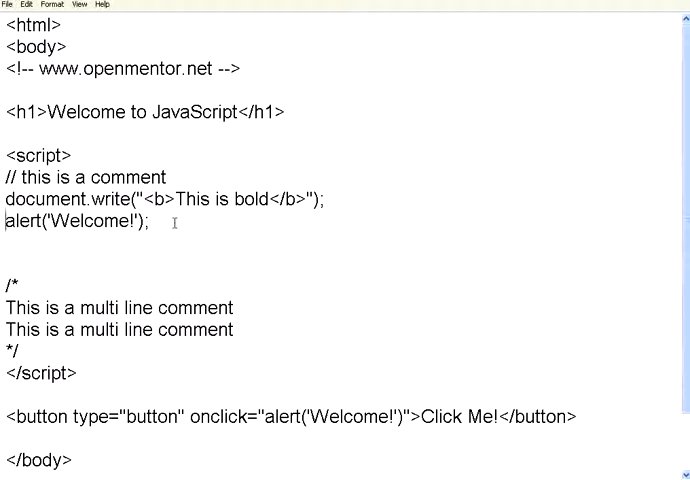
- Add document.write("This is a broken line") with the string split over two lines using a backslash
type("document.write(\"<b>This is bold</b>\");")
type("document.write(\"This is a b\");")
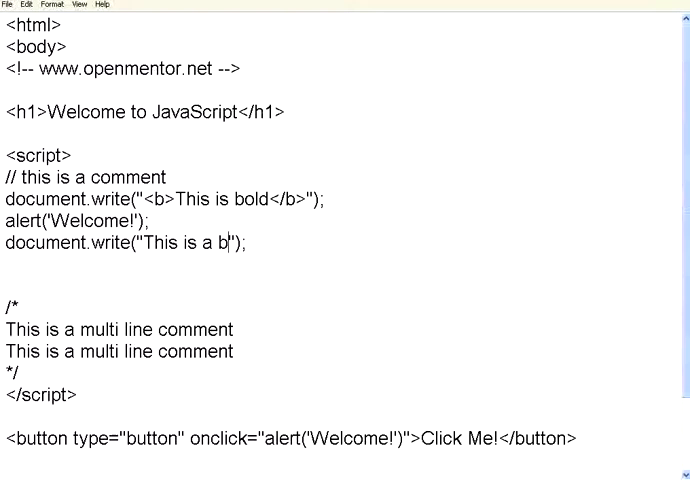
type("roken line")
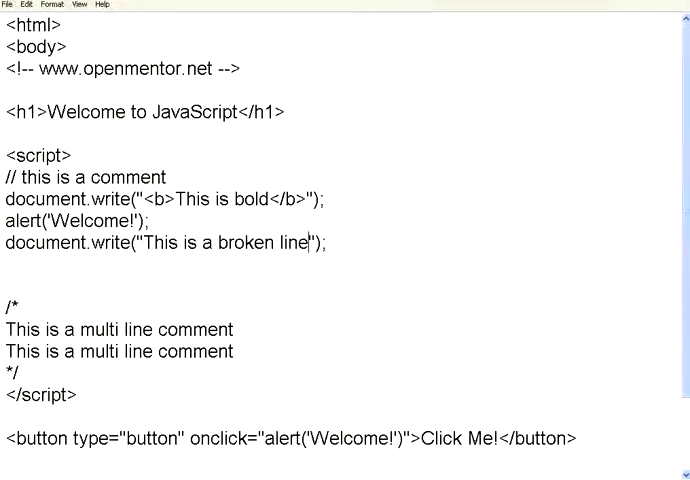
key("Enter")
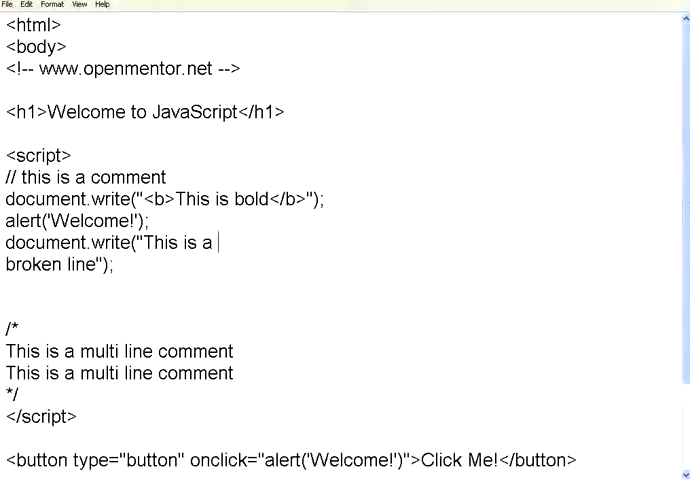
type("\\")
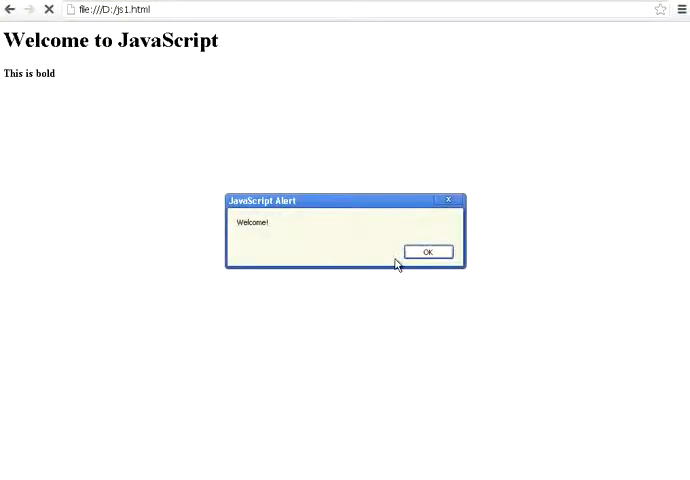
- Dismiss the Welcome! alert and select the start of the output text in Chrome
left_click(428, 252)
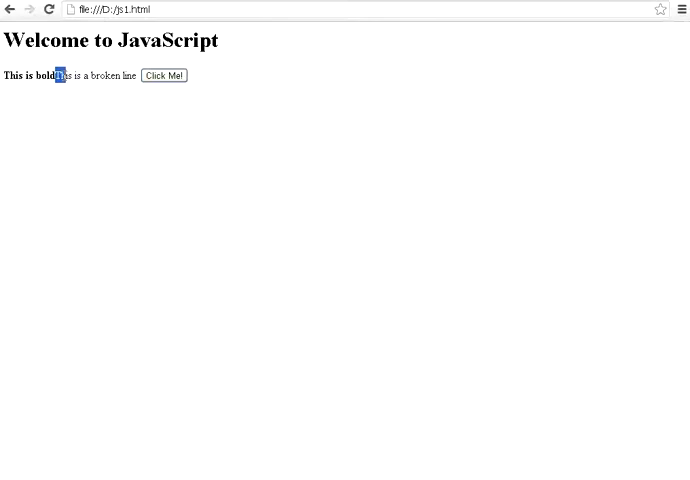
left_click_drag(60, 76, 140, 76)
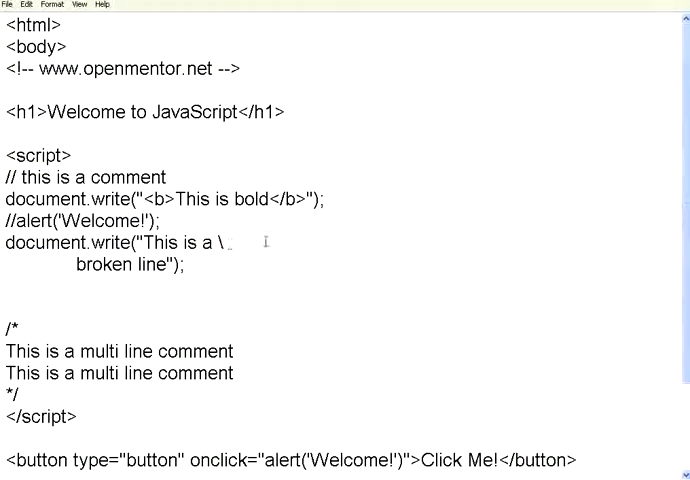
mouse_move(324, 234)
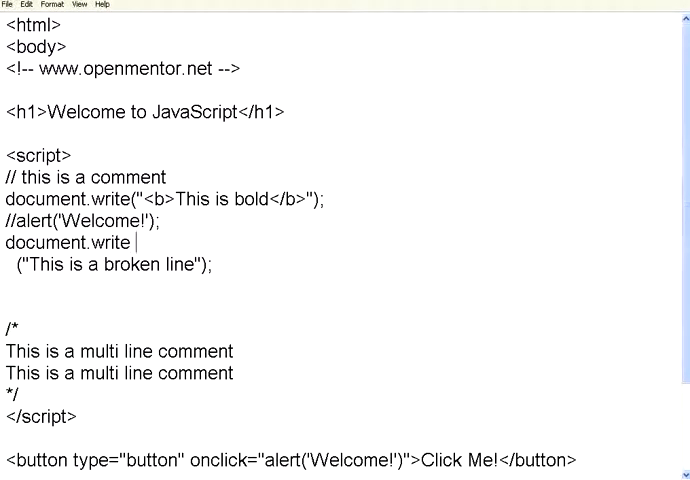
- Try a backslash line break, then select the split statement to rejoin it on one line
type("\\")
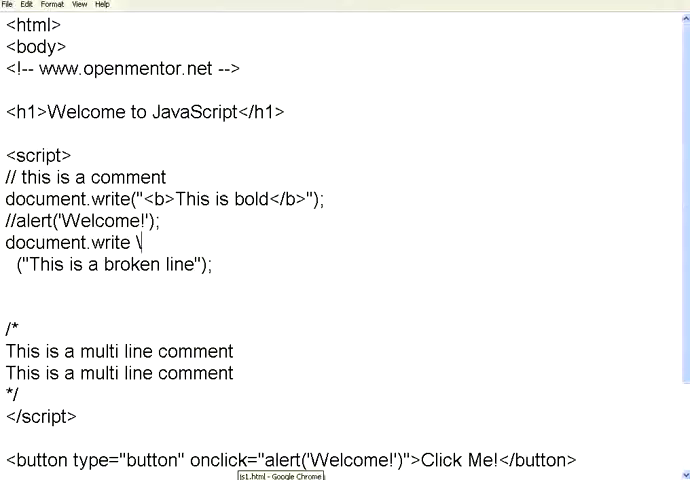
double_click(68, 242)
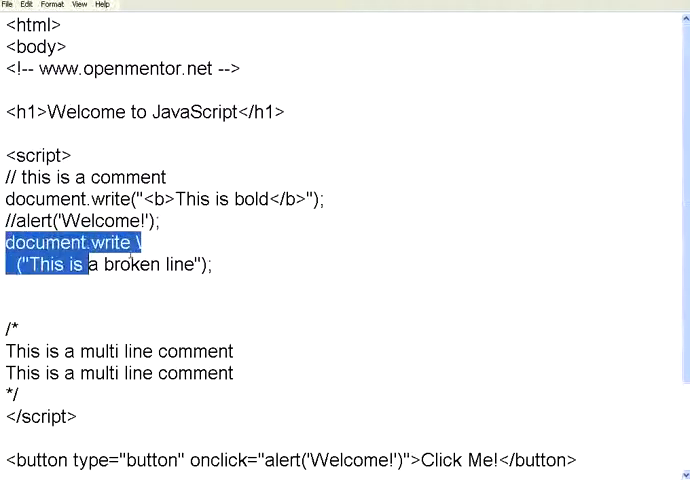
left_click_drag(84, 264, 212, 264)
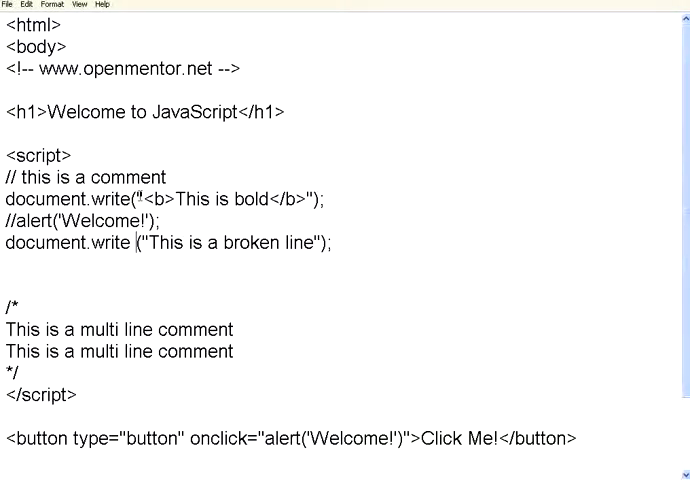
- Add a '// blocks - usually functions' comment line above the multi-line comment block
left_click_drag(94, 200, 268, 200)
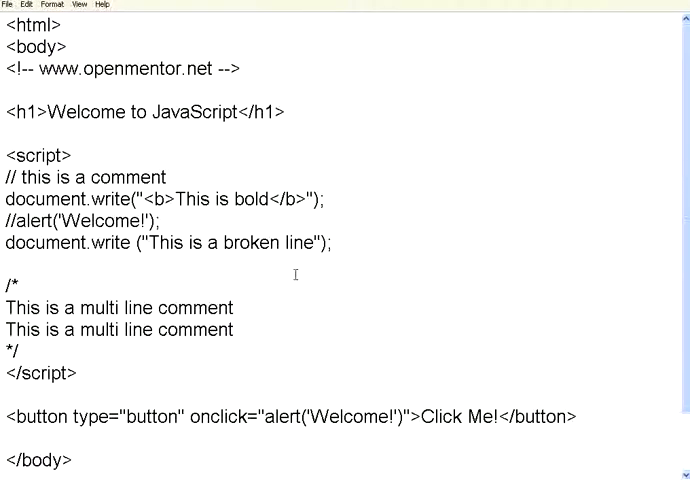
left_click(10, 272)
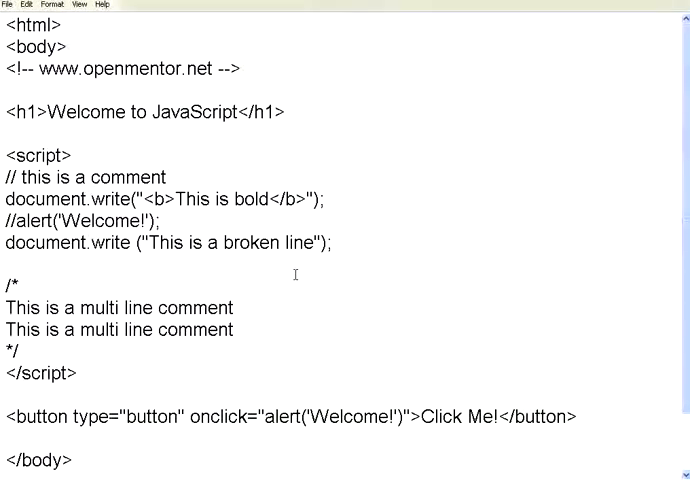
type("// blo")
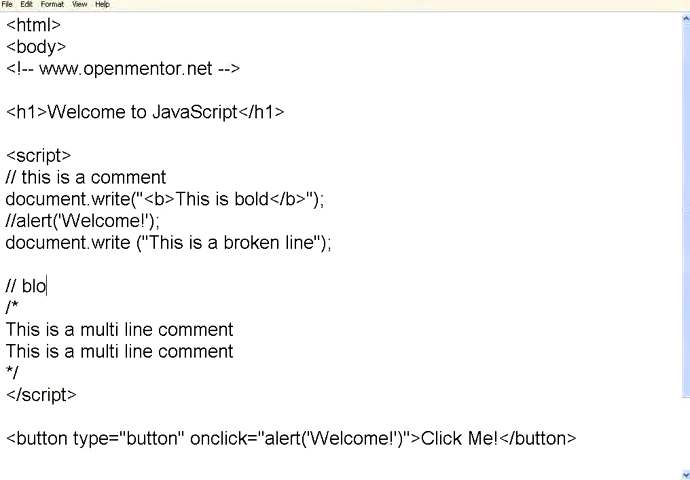
type("cks - usua")
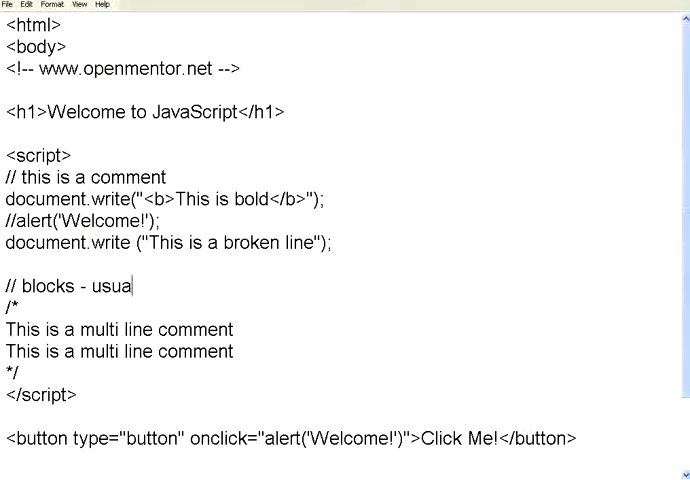
type("lly functions")
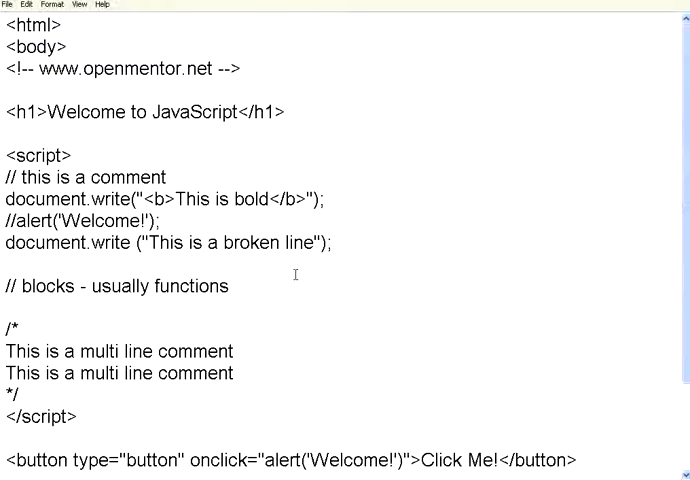
- Check the 'variable has a value of 5' output in Chrome and return to the Notepad source
left_click(8, 308)
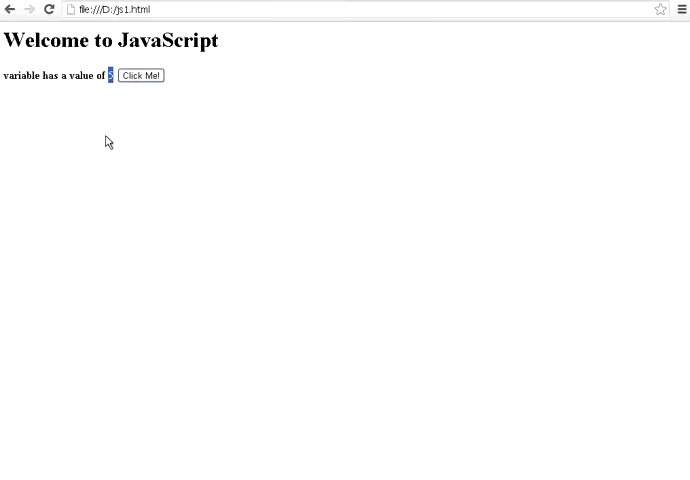
left_click(140, 76)
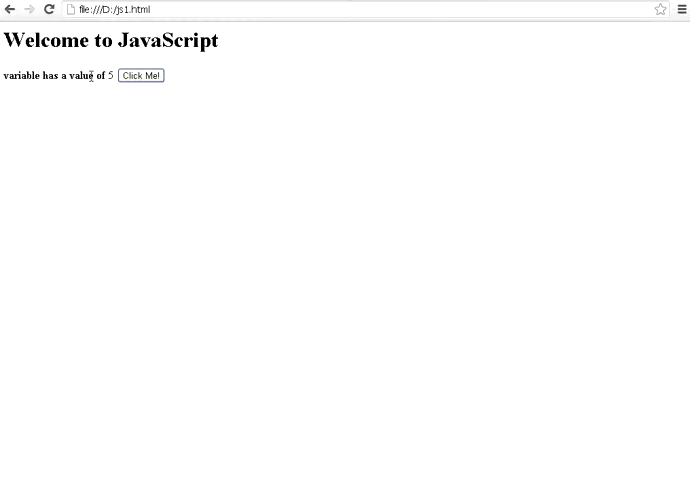
left_click_drag(4, 76, 96, 76)
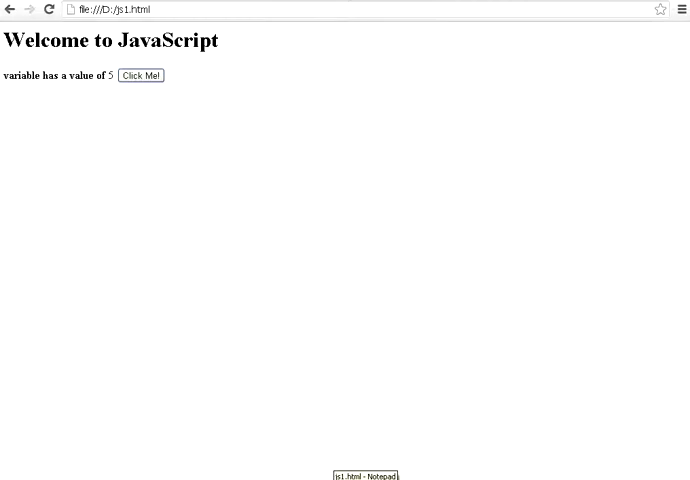
left_click(366, 476)
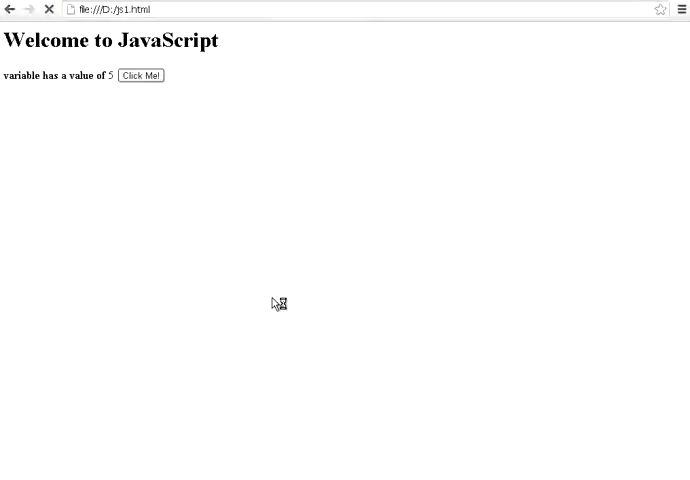
left_click(140, 76)
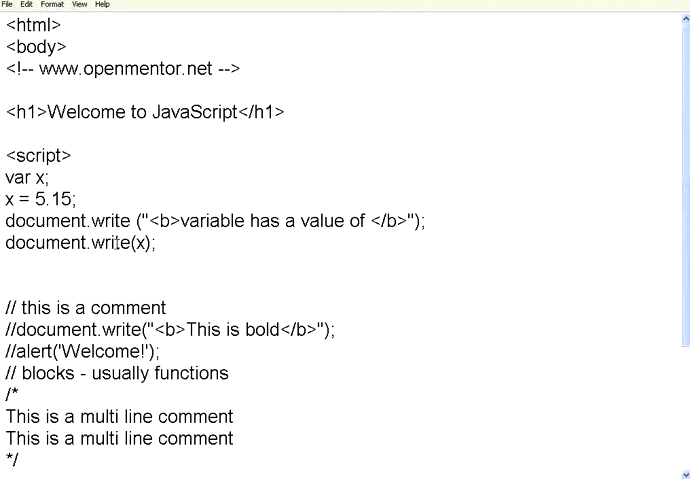
- Assign x the string "hello how are you" and check the output in Chrome
type("\"hello \"")
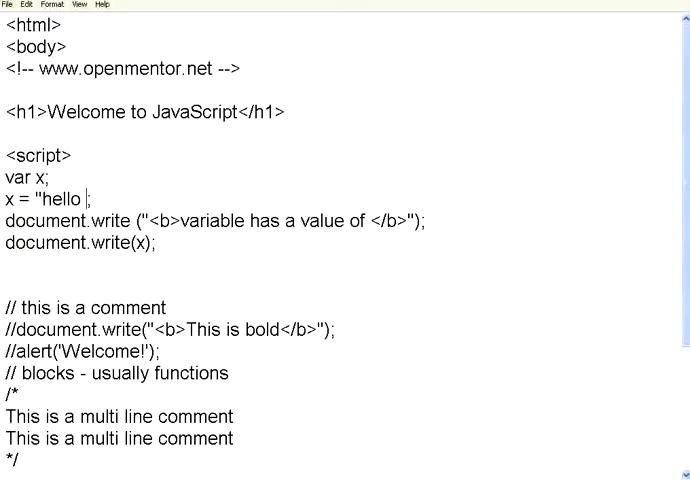
type("how are you")
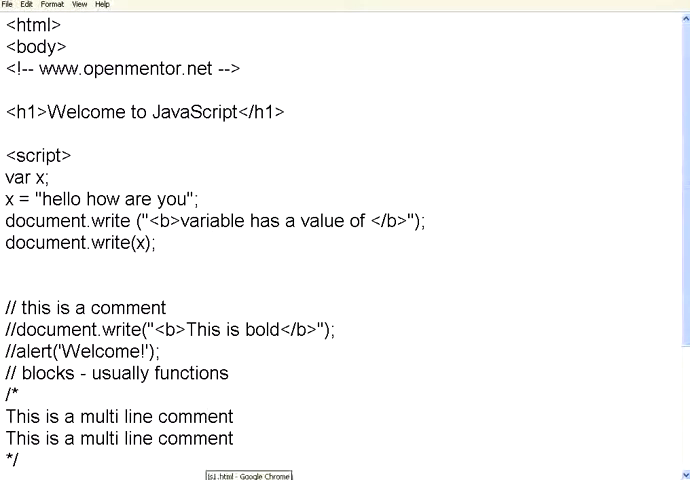
left_click(240, 474)
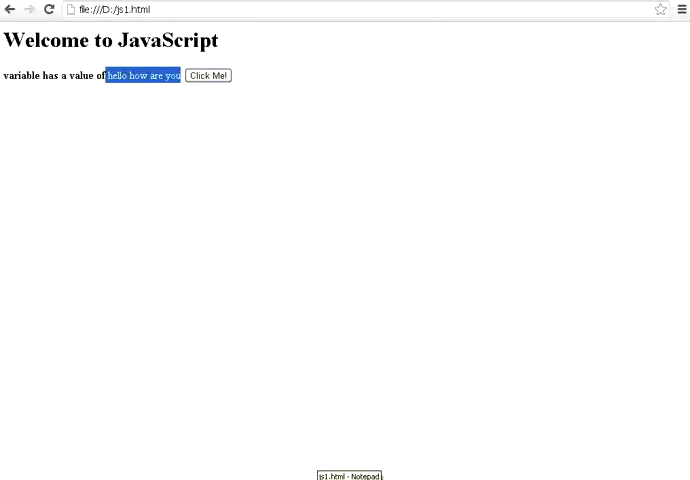
left_click(350, 476)
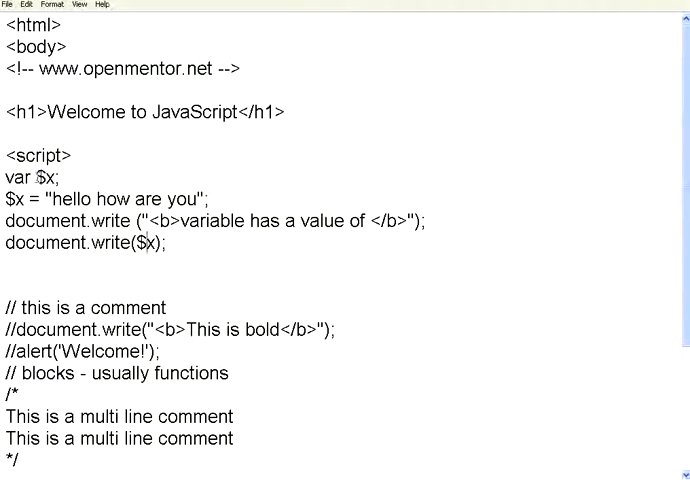
- Rename the variable from $x to x_y in declaration and assignment and check Chrome's output
double_click(48, 178)
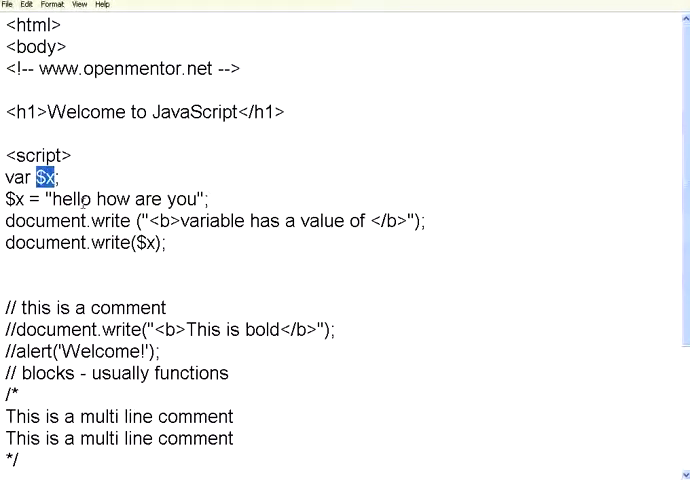
type("x")
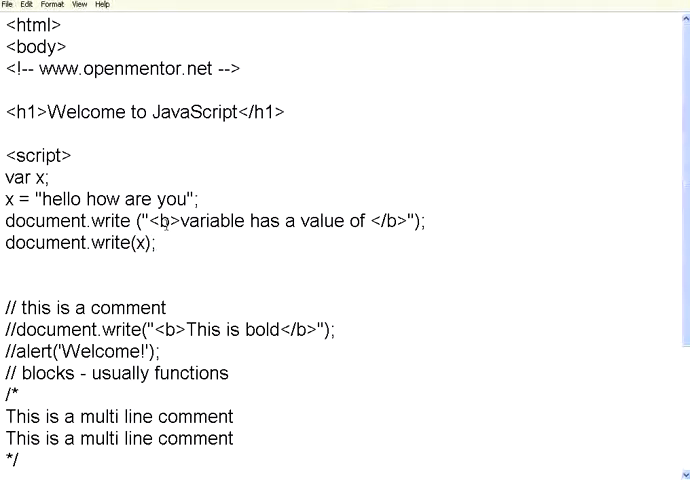
type("_y")
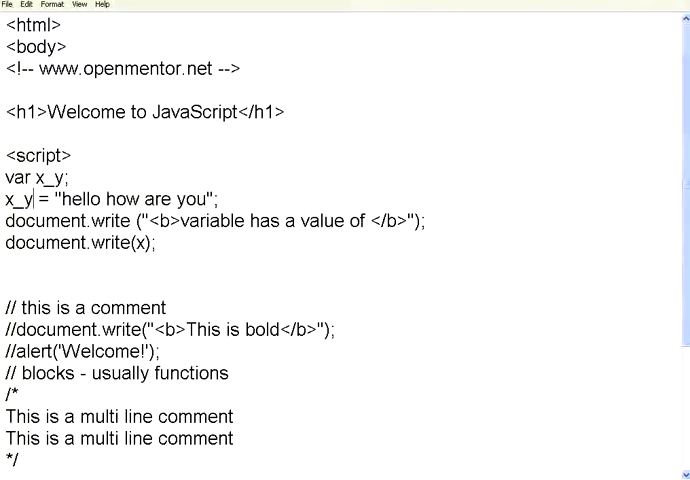
type("_")
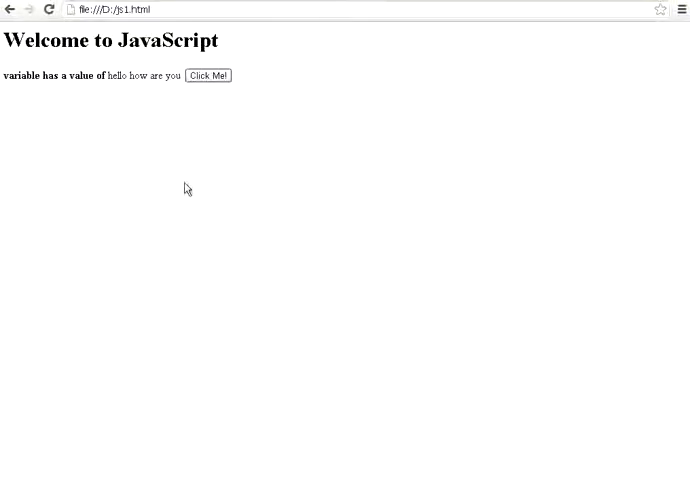
left_click_drag(6, 76, 184, 76)
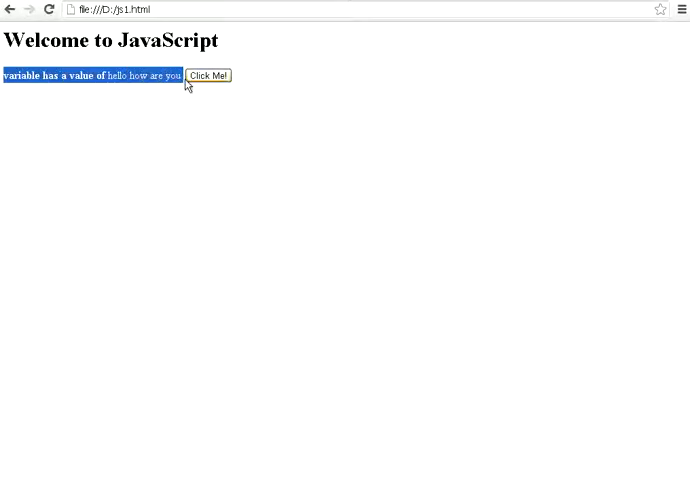